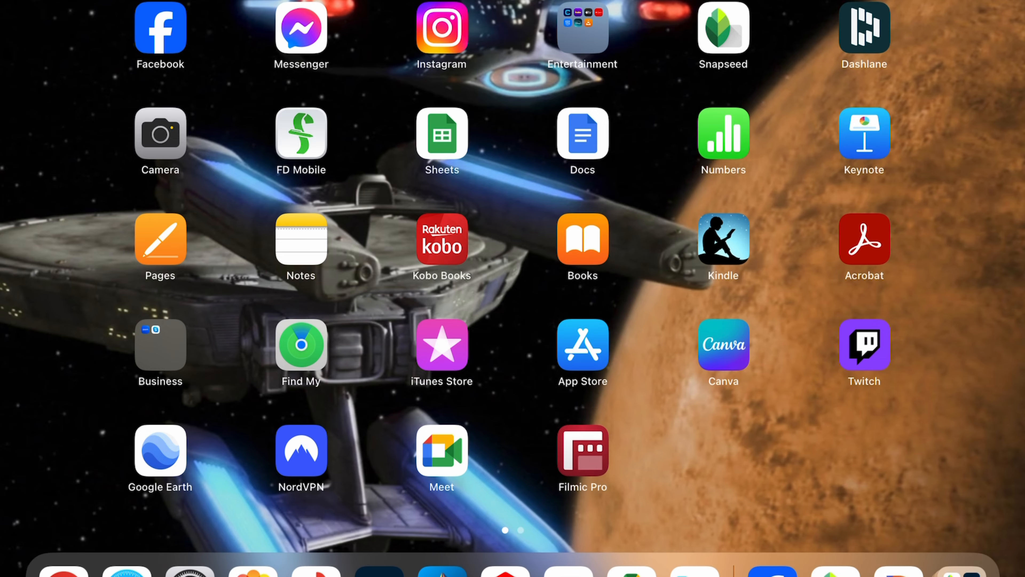
# Swipe through the Home Screen pages to reach the LumaFusion app icon
pyautogui.scroll(-3)
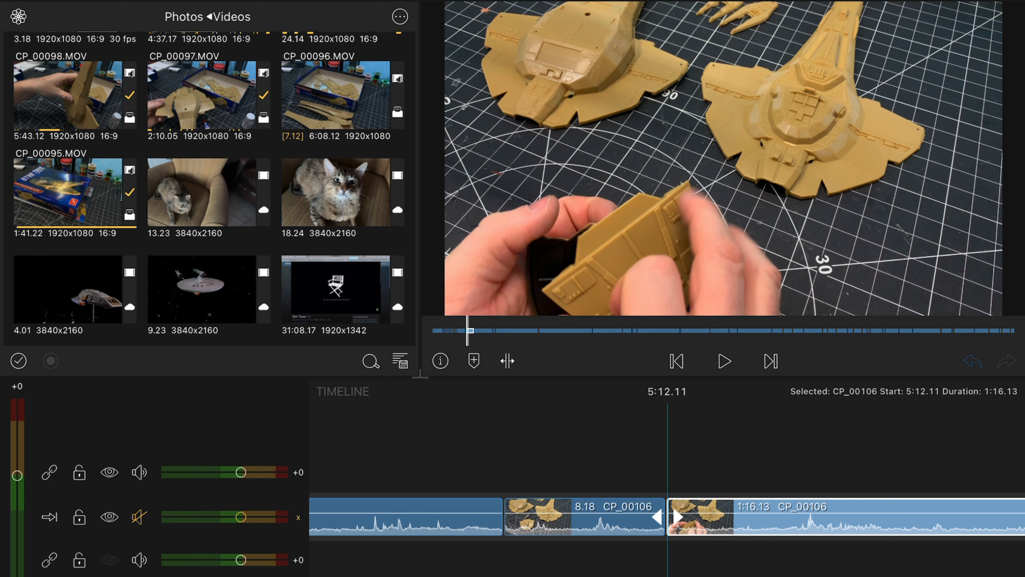
# Switch the media source to the Photos library and enter one of its categories
pyautogui.click(206, 17)
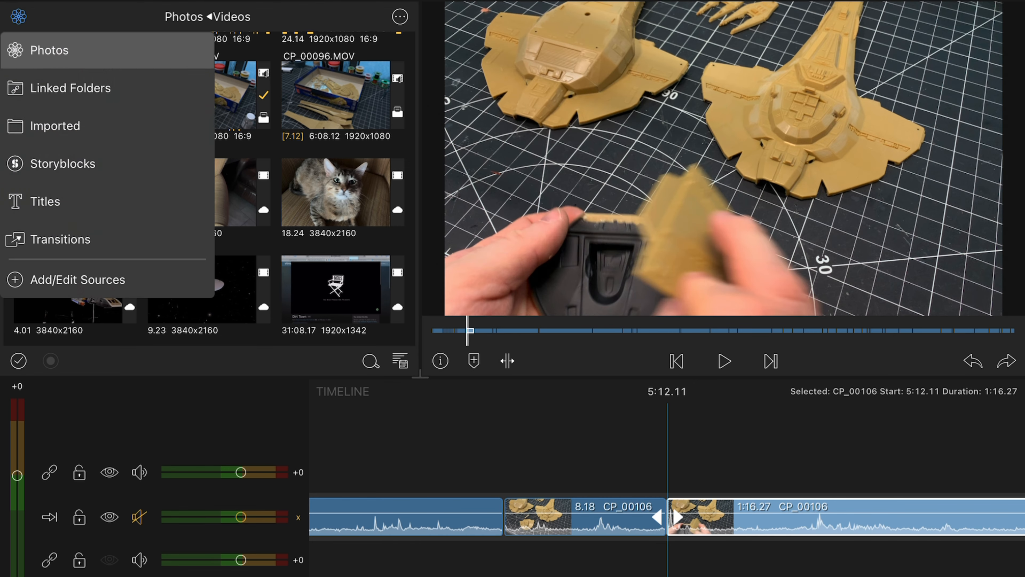
pyautogui.click(60, 239)
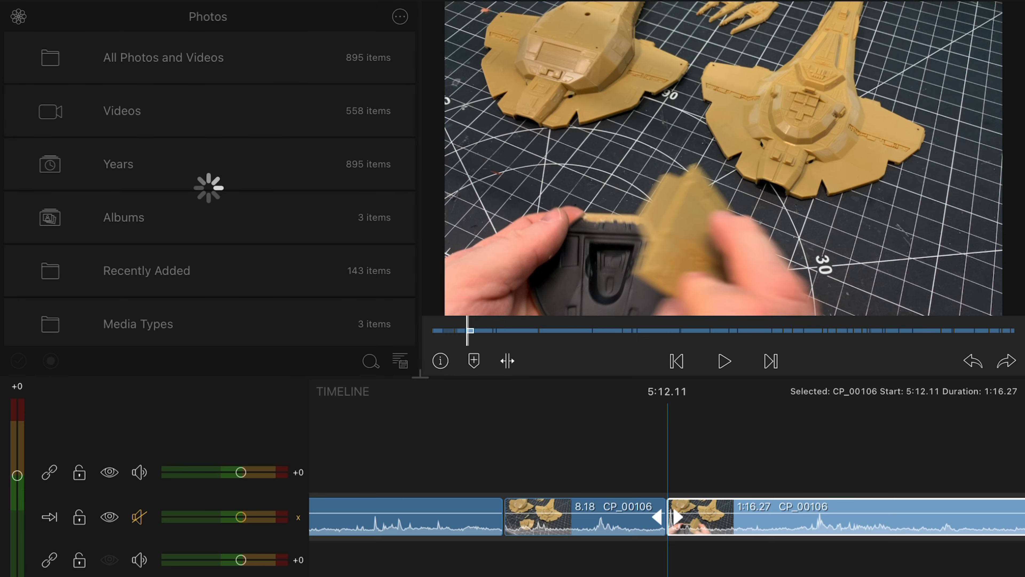
pyautogui.click(122, 110)
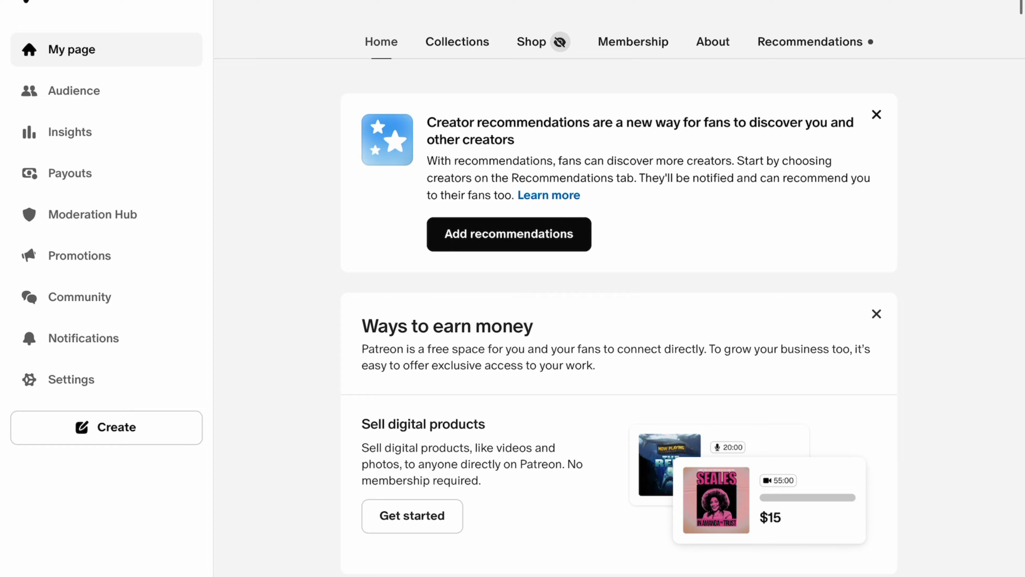
# Scroll the Patreon creator page past posts and collections to the Shuttle $2 and Starship $5 tiers
pyautogui.scroll(-3)
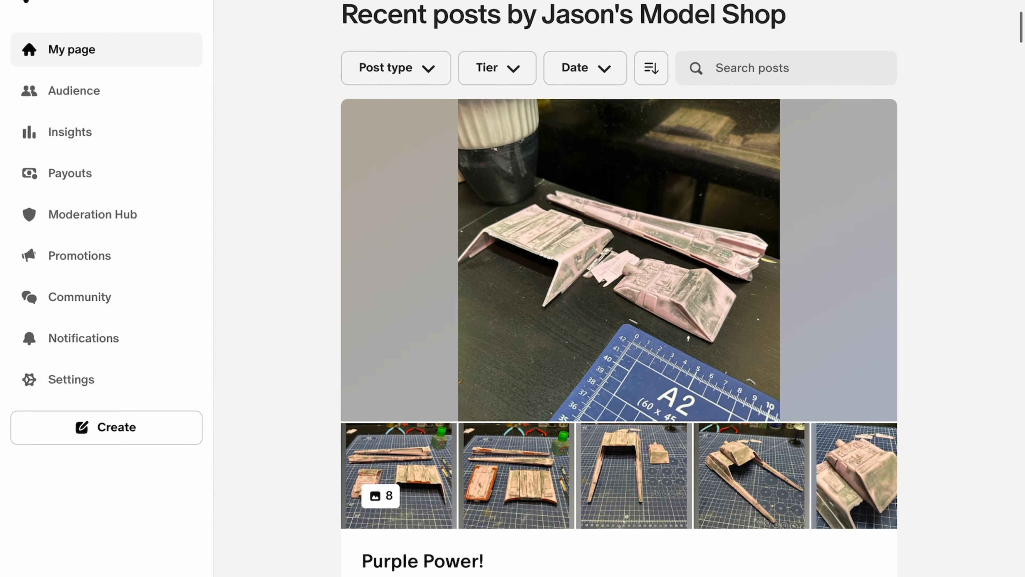
pyautogui.scroll(-3)
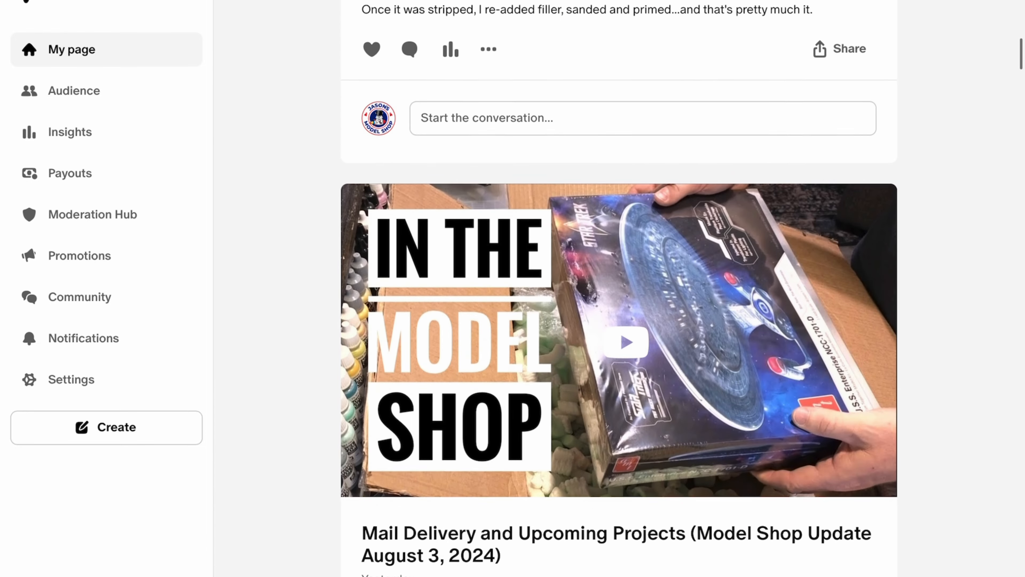
pyautogui.scroll(-3)
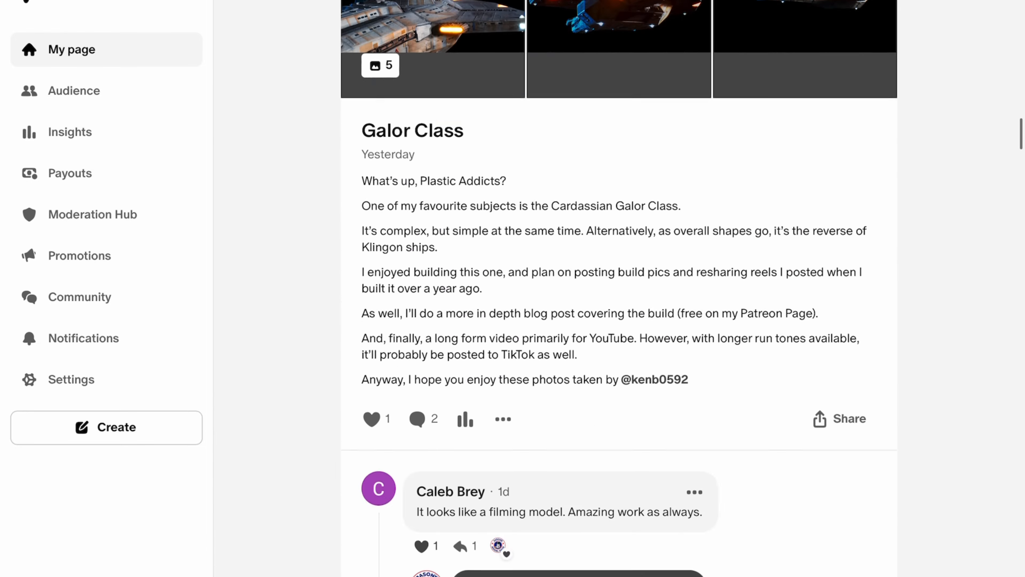
pyautogui.scroll(-3)
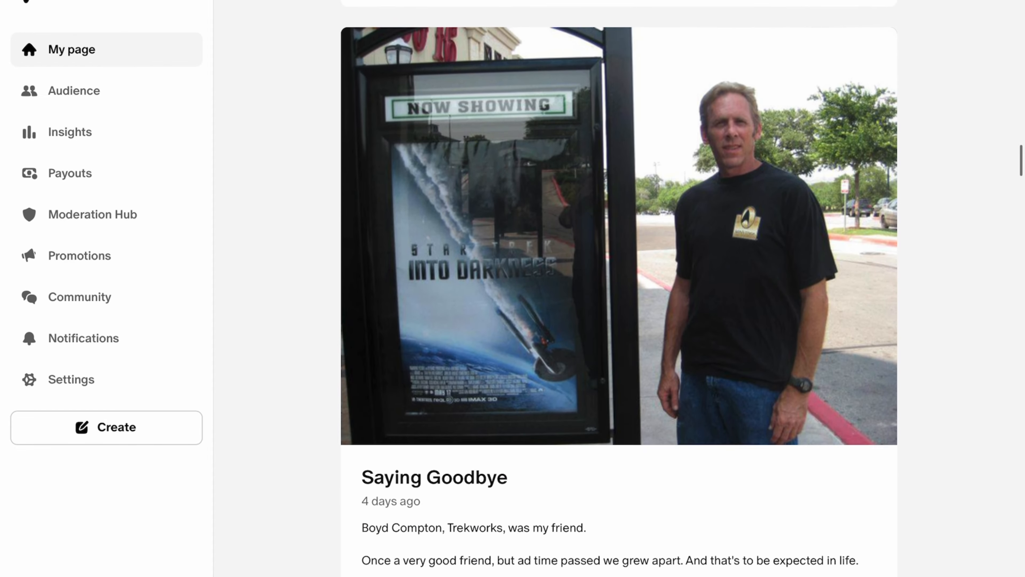
pyautogui.scroll(-3)
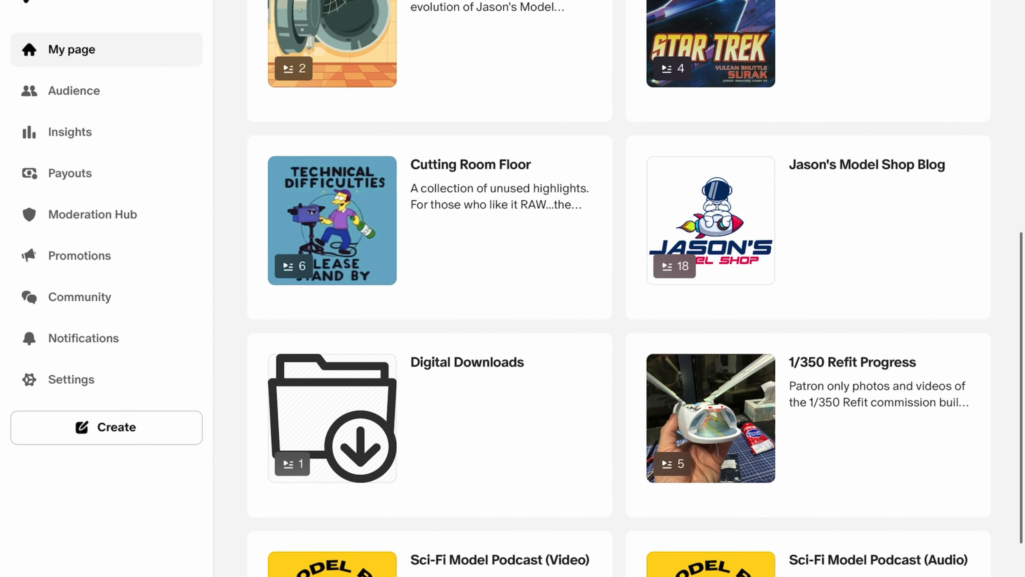
pyautogui.scroll(-3)
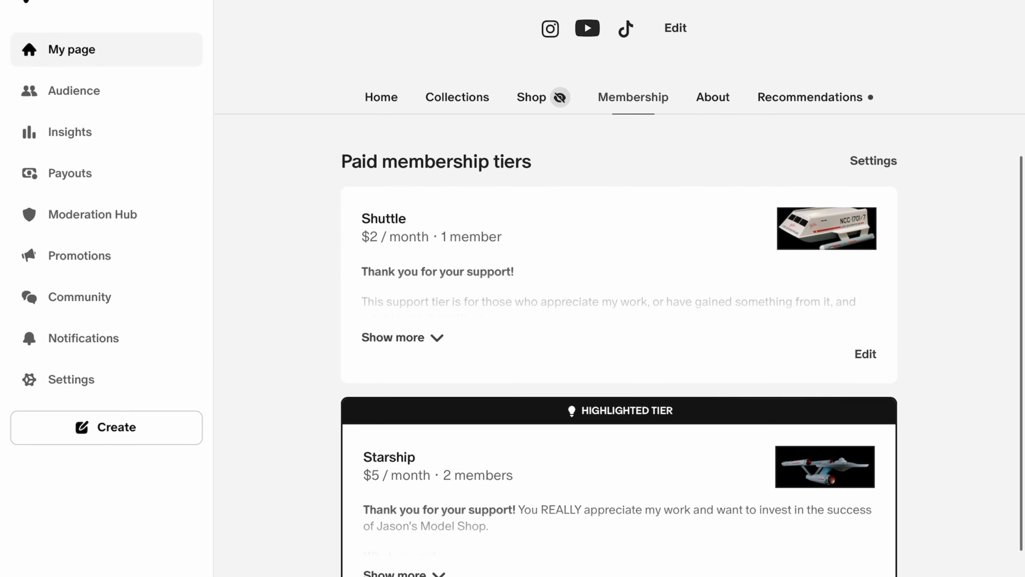
pyautogui.scroll(-3)
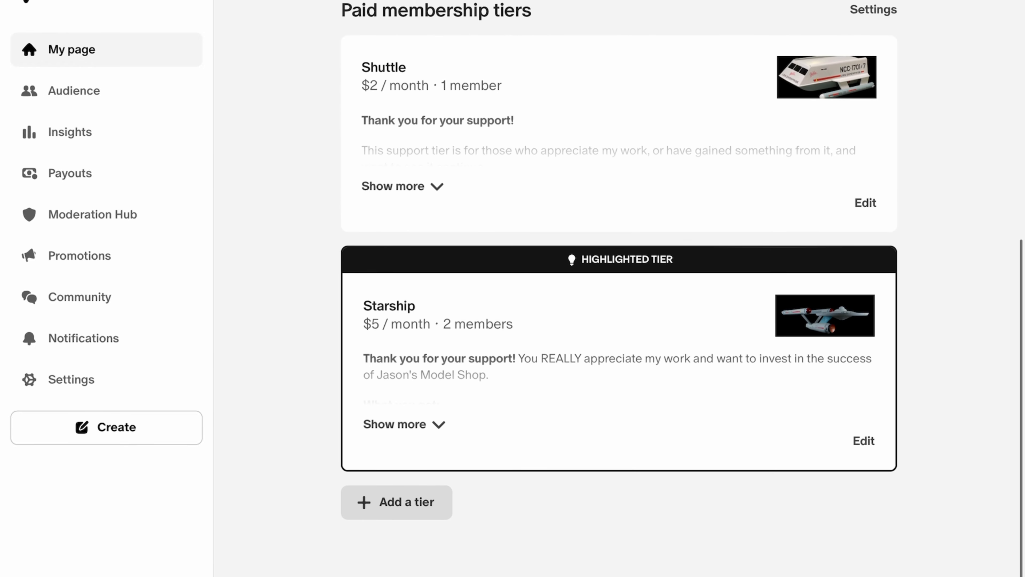